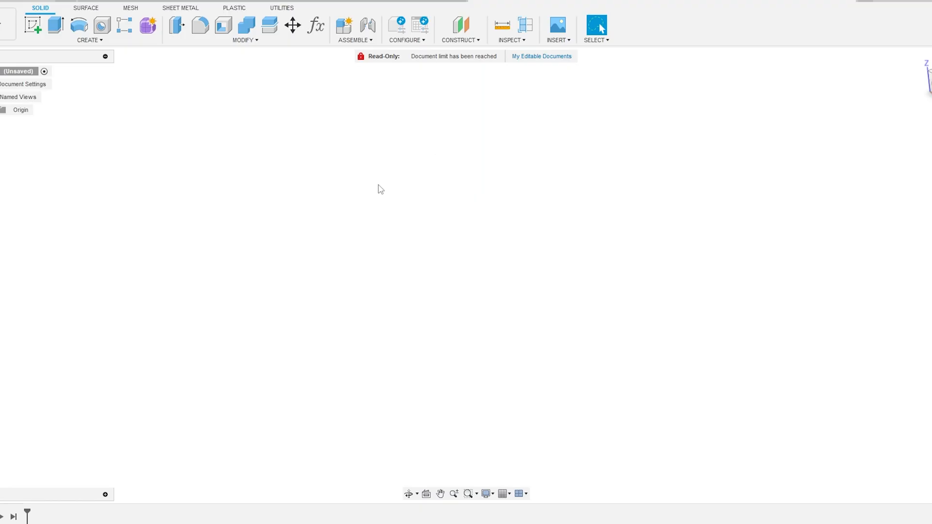
# Add user parameter top = 4.05 mm in the Change Parameters table
pyautogui.click(316, 26)
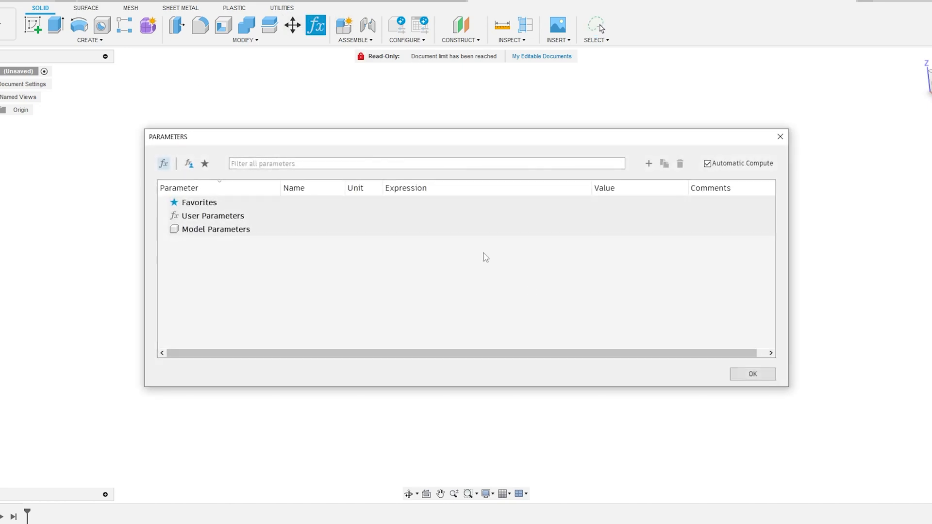
pyautogui.click(648, 163)
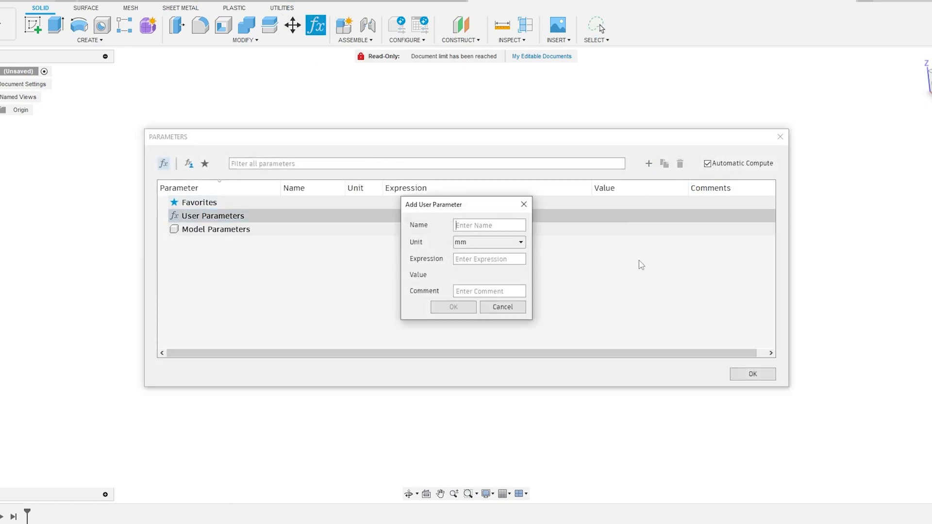
pyautogui.write('top')
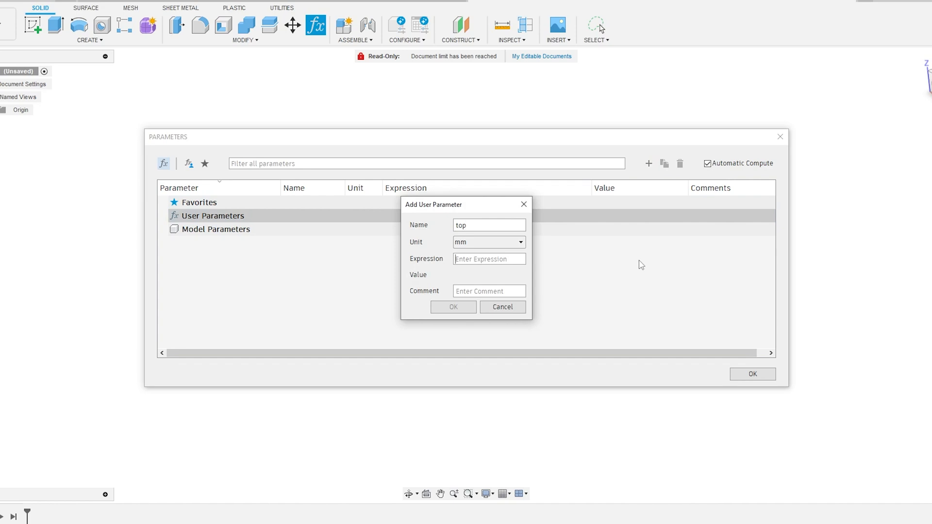
pyautogui.write('4.5')
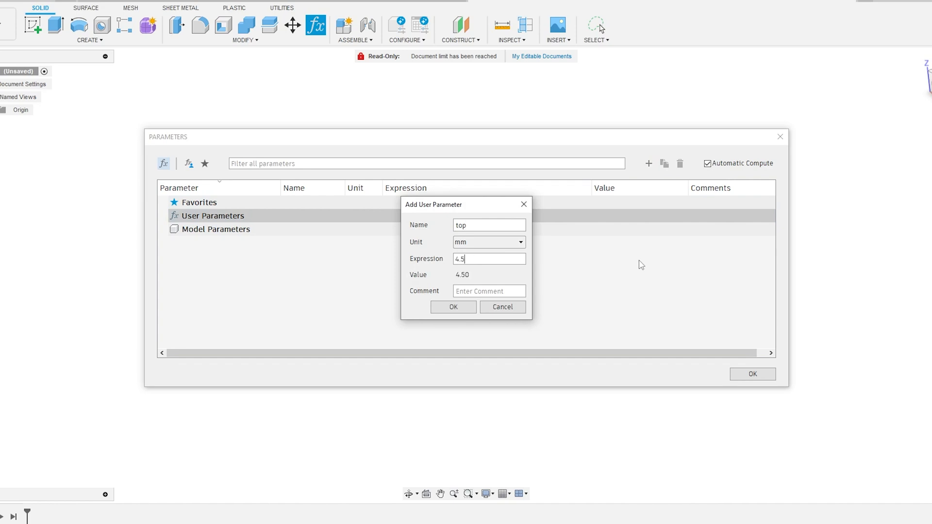
pyautogui.click(453, 308)
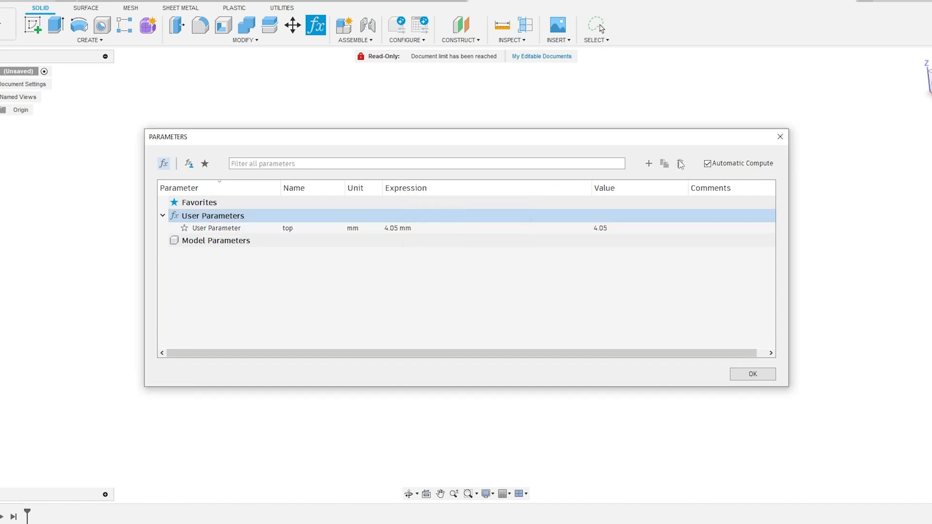
# Add user parameters bottom = 8.27 mm and distance = 10.00 mm
pyautogui.click(648, 163)
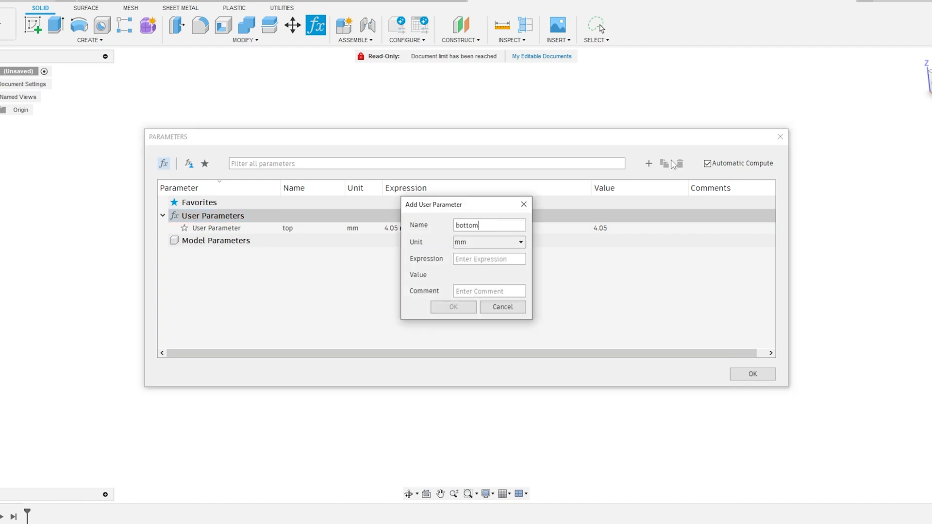
pyautogui.write('-')
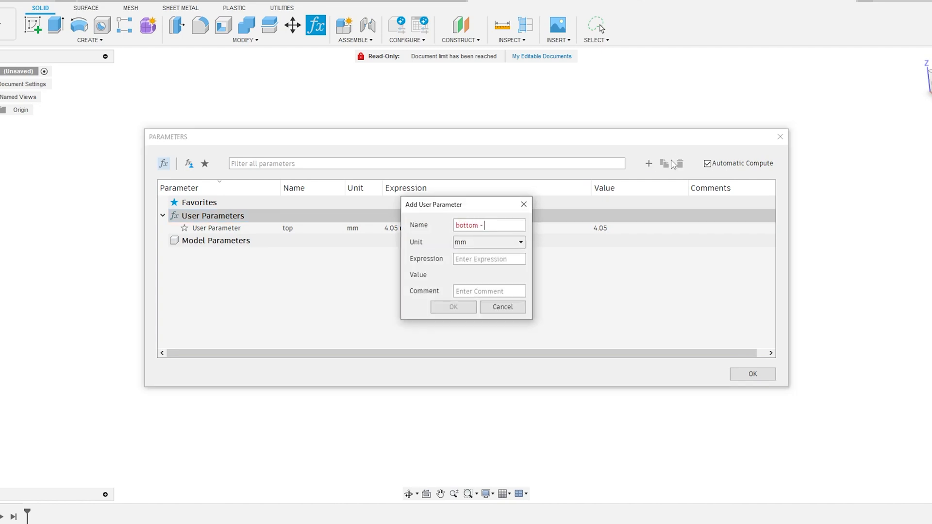
pyautogui.write('8.27')
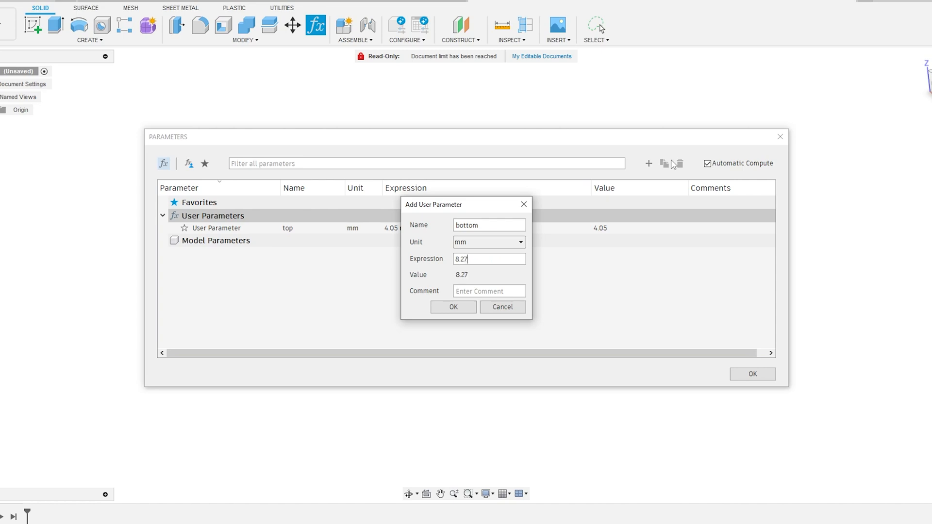
pyautogui.click(454, 307)
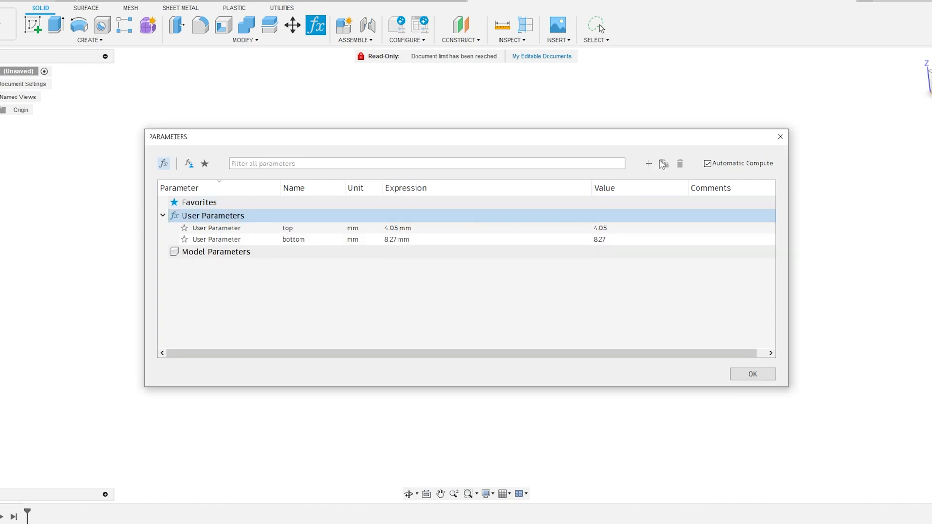
pyautogui.click(648, 163)
pyautogui.write('distance')
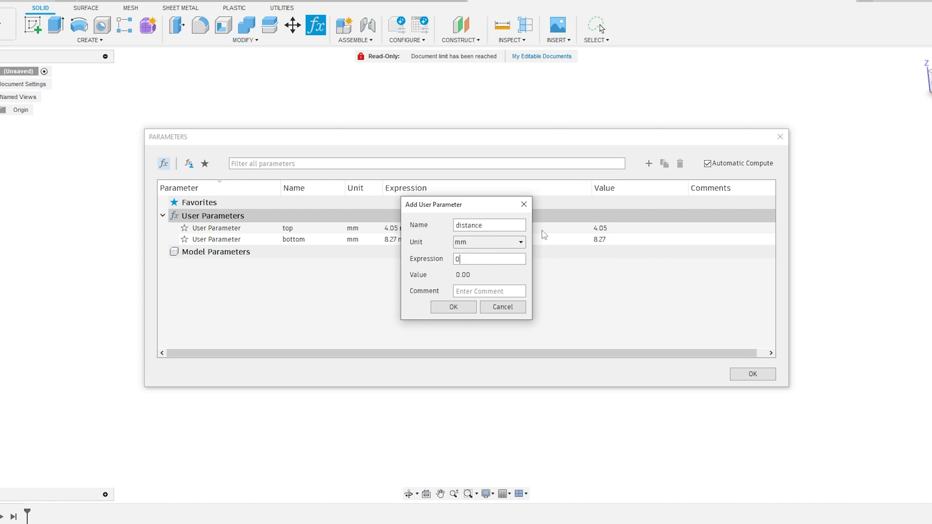
pyautogui.click(453, 307)
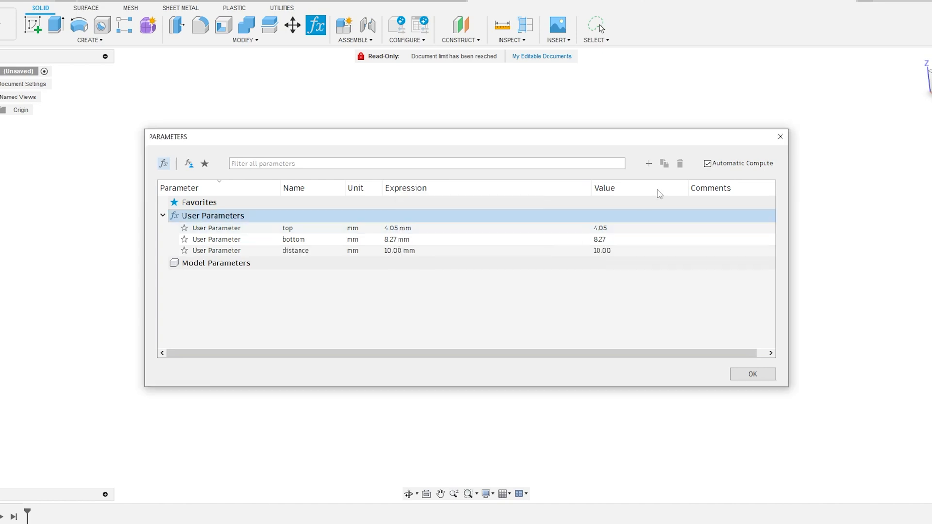
# Add user parameter thickness = 2 mm
pyautogui.click(649, 163)
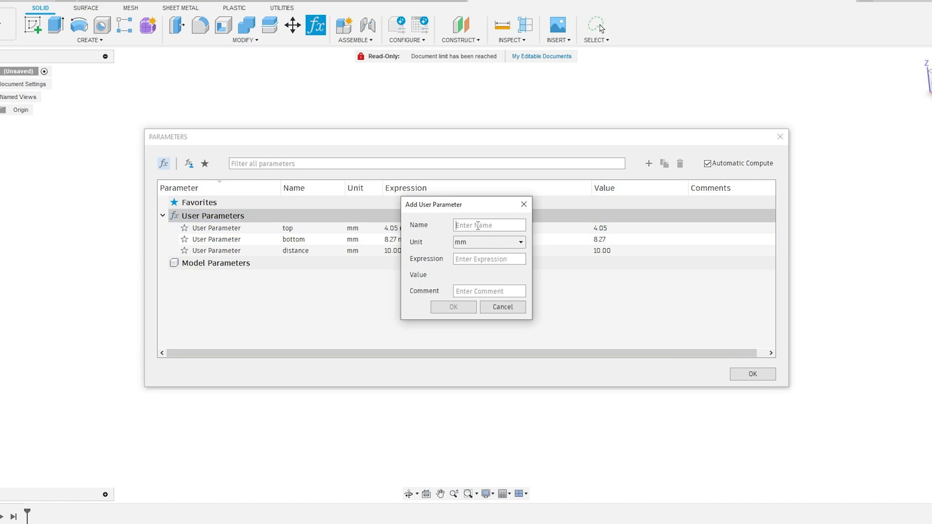
pyautogui.write('thickness')
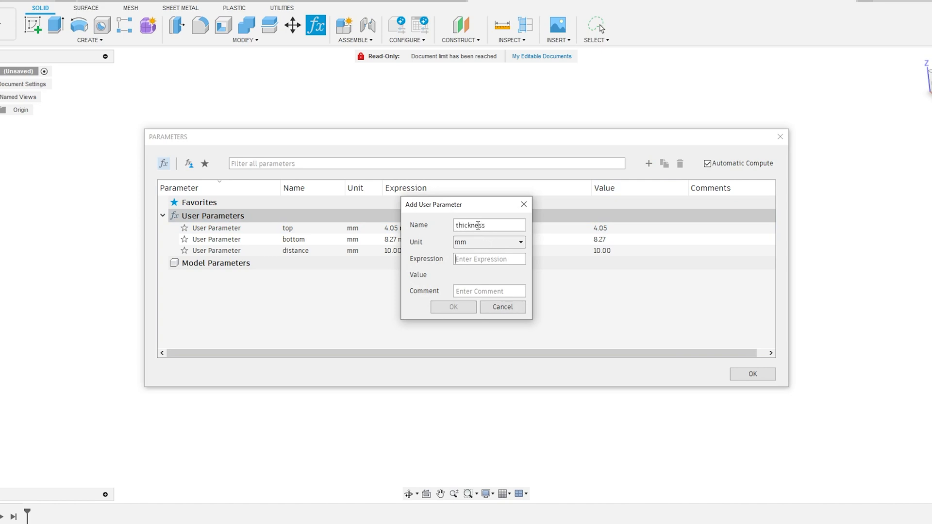
pyautogui.write('1')
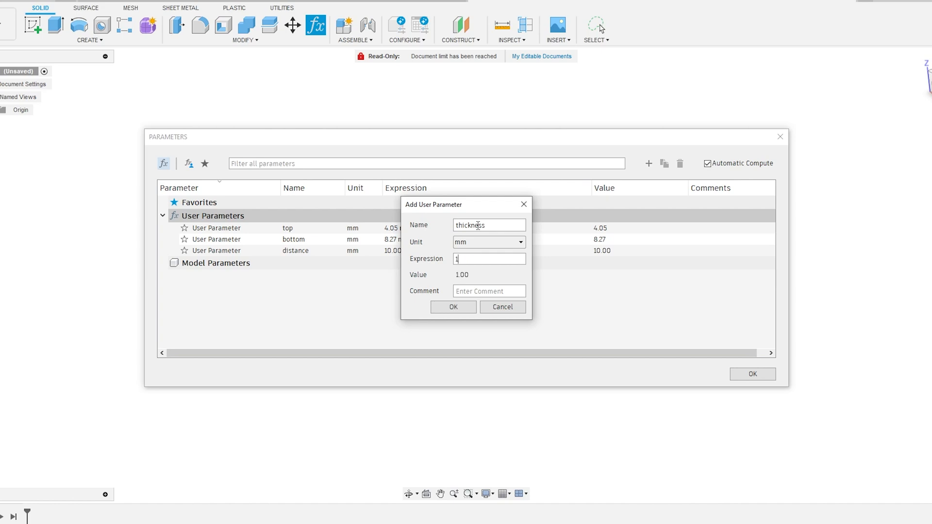
pyautogui.write('2')
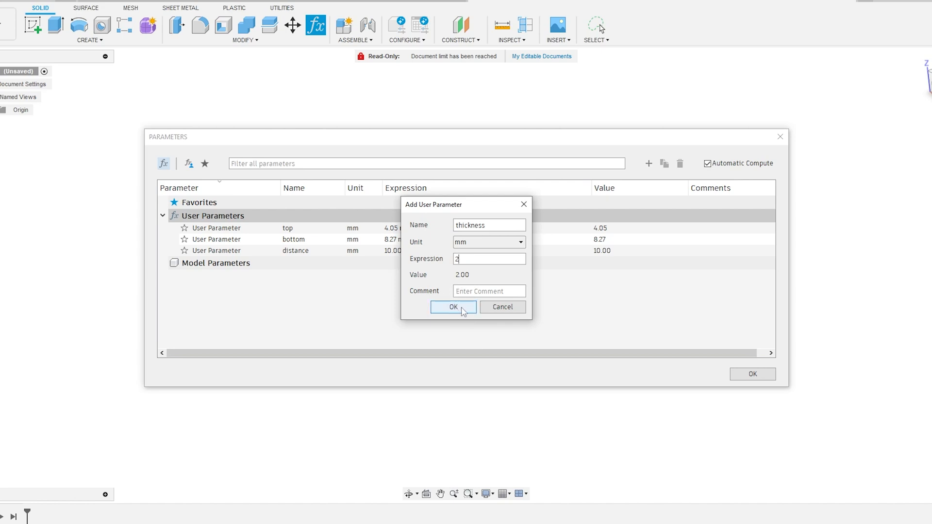
pyautogui.click(453, 307)
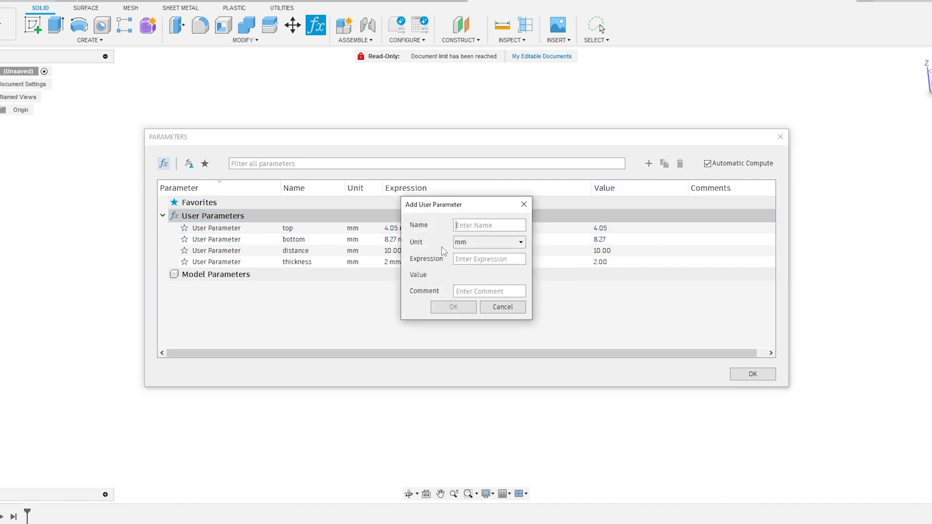
# Add user parameter tolerance = 0.00 mm and close the parameter table
pyautogui.write('tolerance')
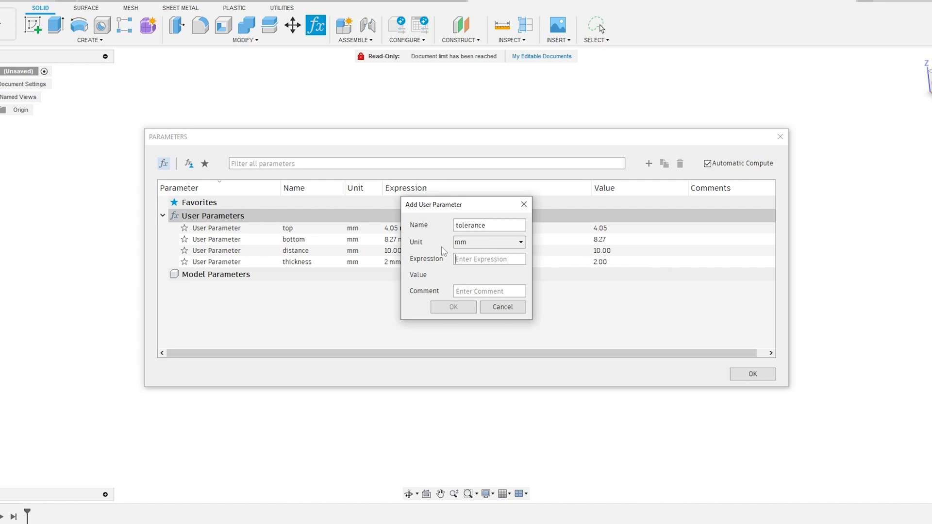
pyautogui.write('0.00')
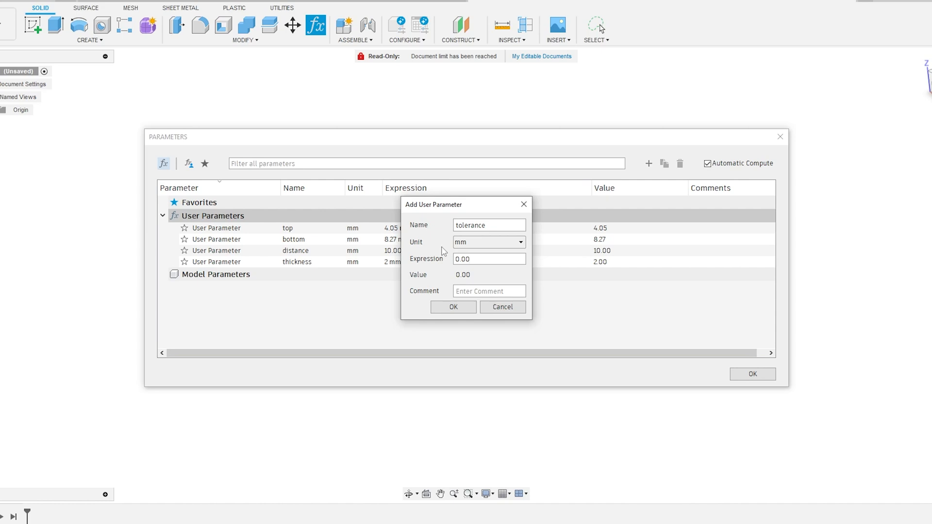
pyautogui.click(454, 307)
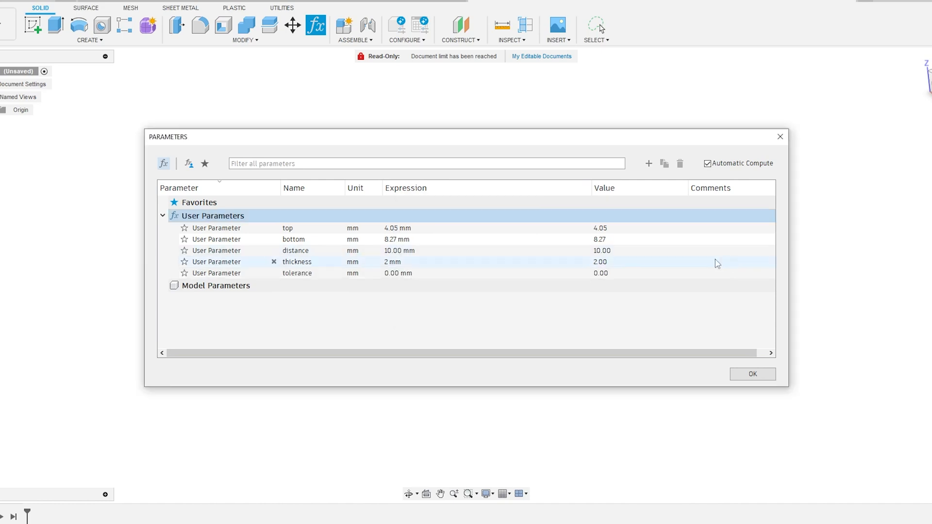
pyautogui.moveTo(763, 385)
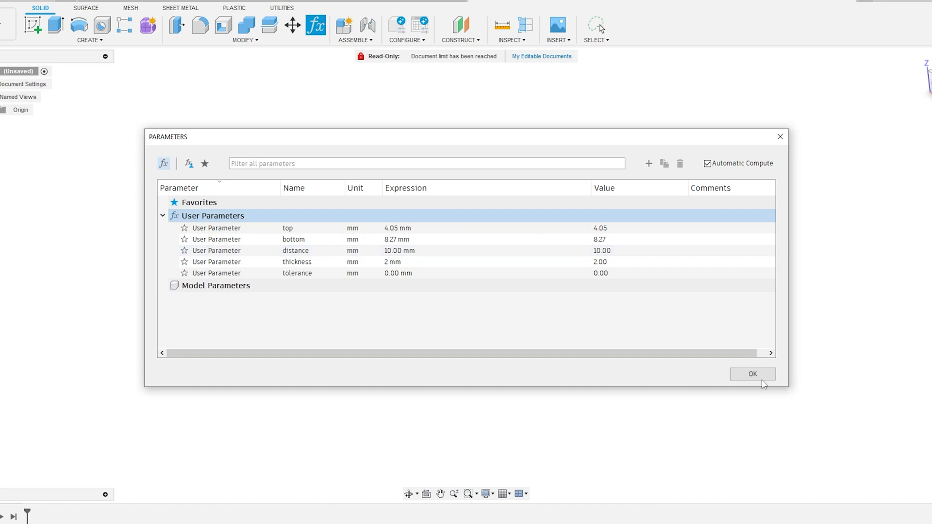
pyautogui.click(752, 373)
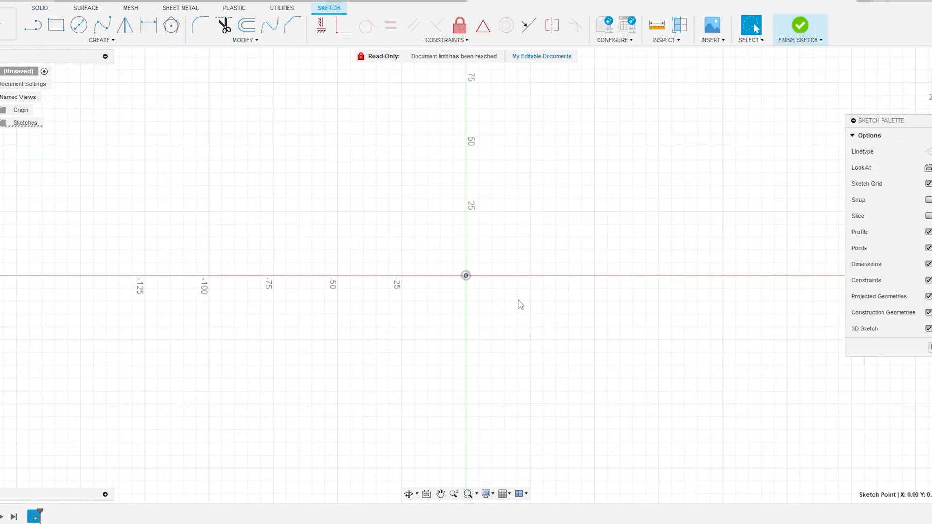
# Draw two concentric center-diameter circles at the origin and finish the sketch
pyautogui.click(79, 25)
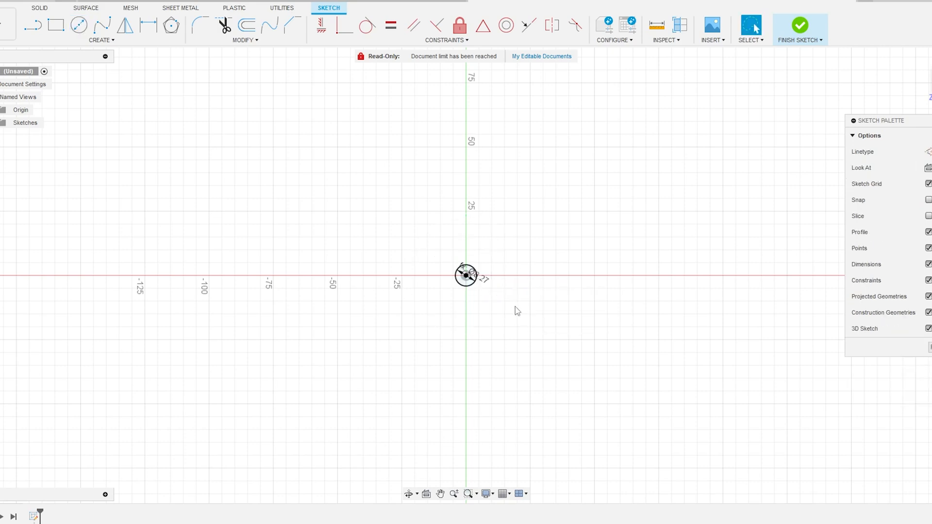
pyautogui.click(246, 24)
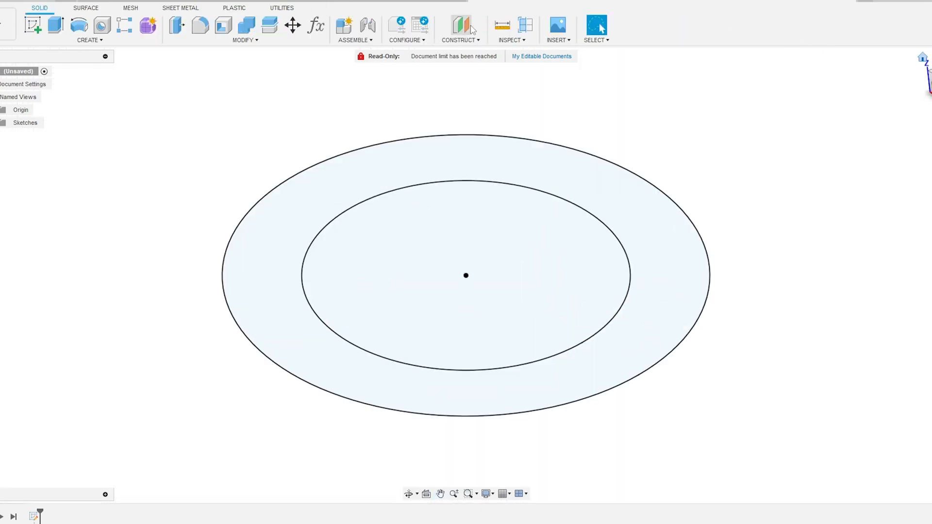
# Create an offset construction plane above the sketch at the distance parameter
pyautogui.click(457, 26)
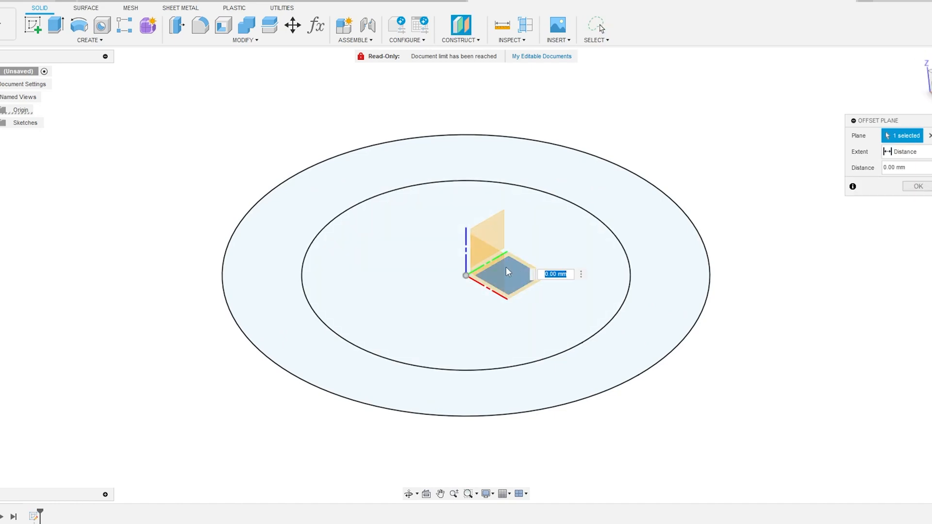
pyautogui.write('distna')
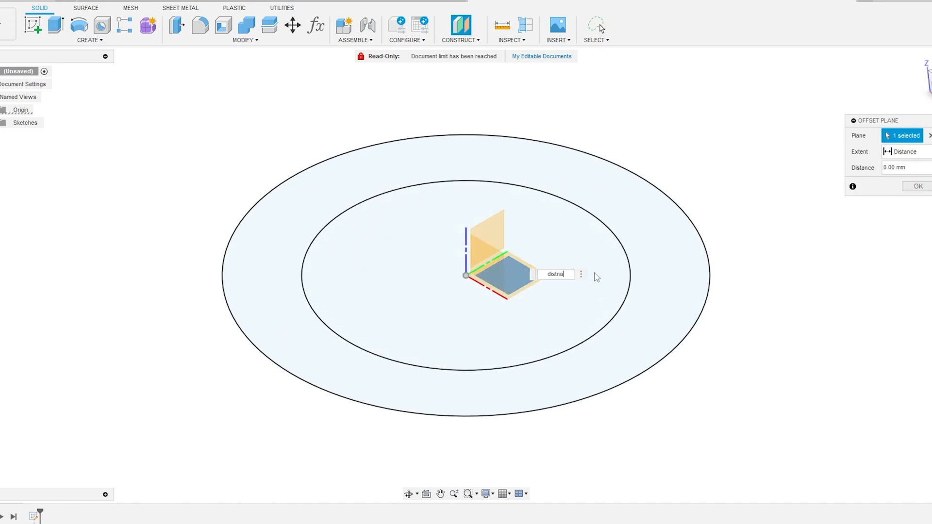
pyautogui.click(917, 186)
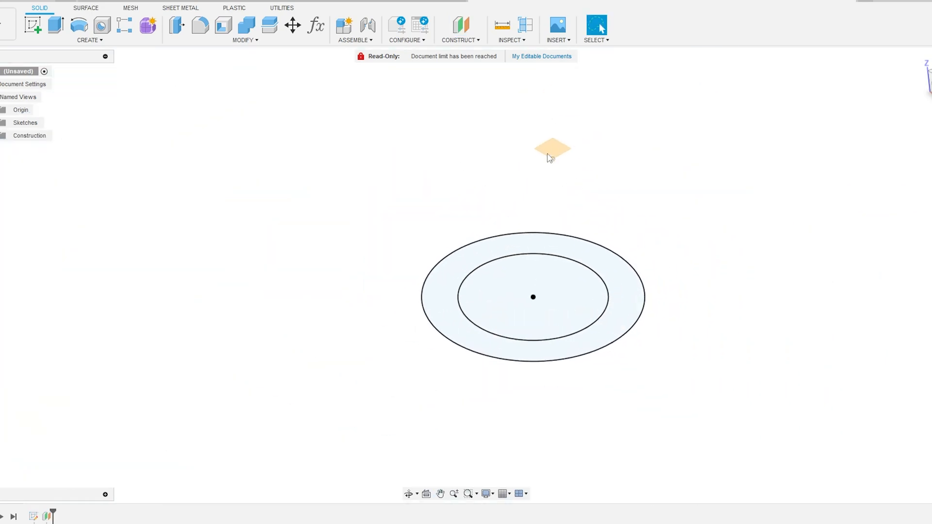
pyautogui.rightClick(551, 148)
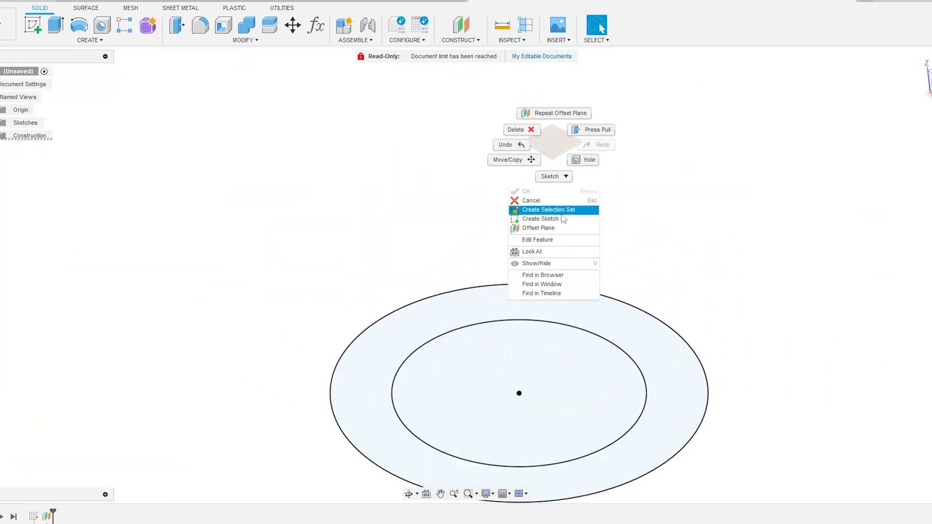
# Sketch on the offset plane: offset the Ø4.05 circle outward by thickness, then finish the sketch
pyautogui.click(541, 219)
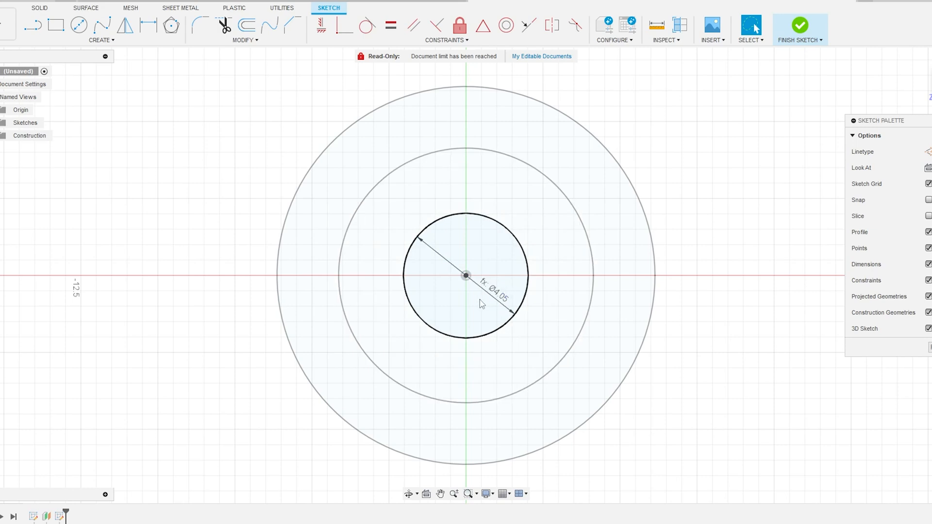
pyautogui.click(245, 26)
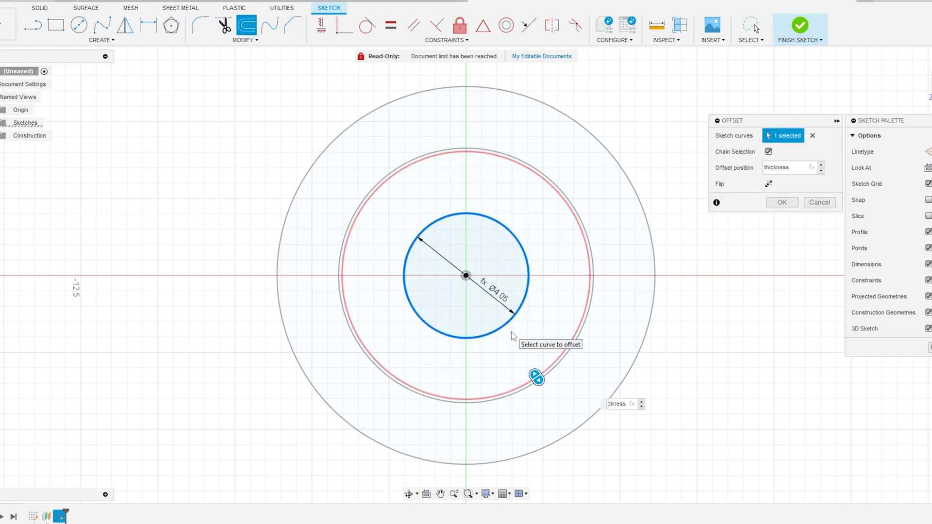
pyautogui.click(781, 202)
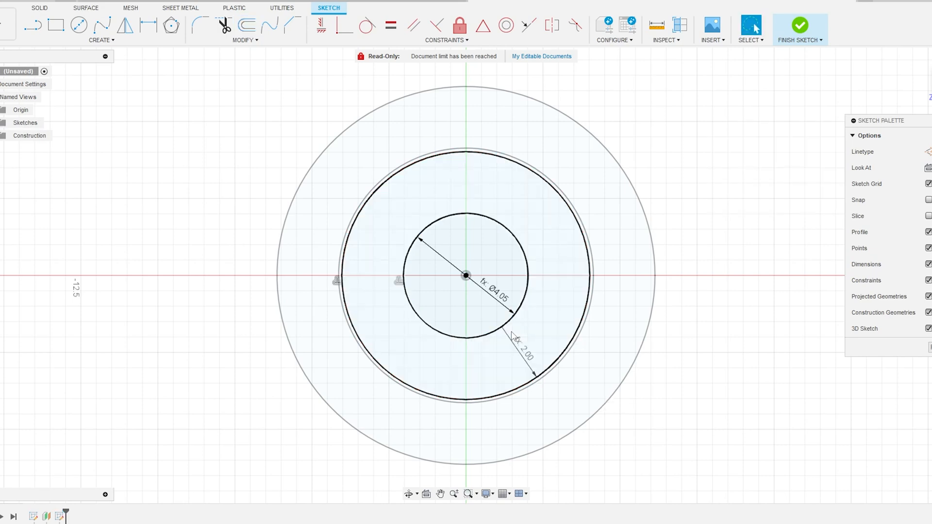
pyautogui.click(801, 25)
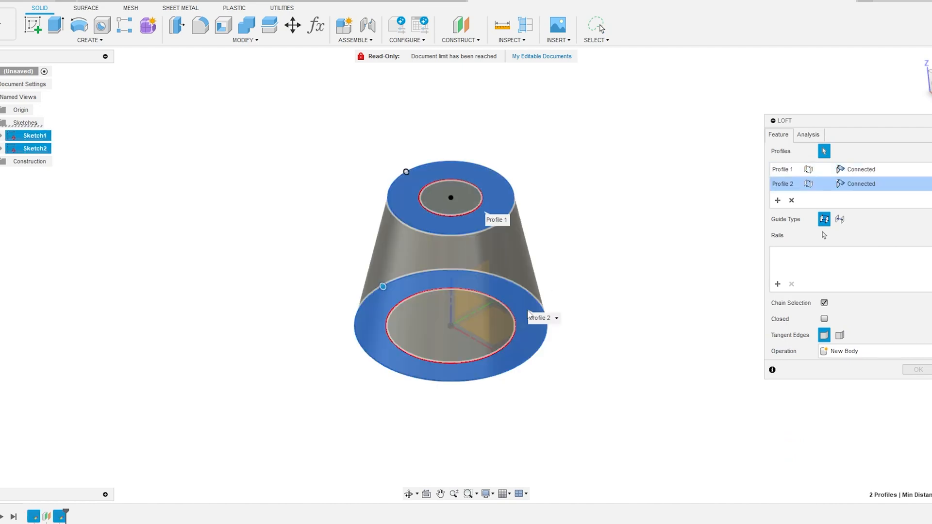
# Loft a new tapered solid body between the two ring profiles
pyautogui.click(918, 370)
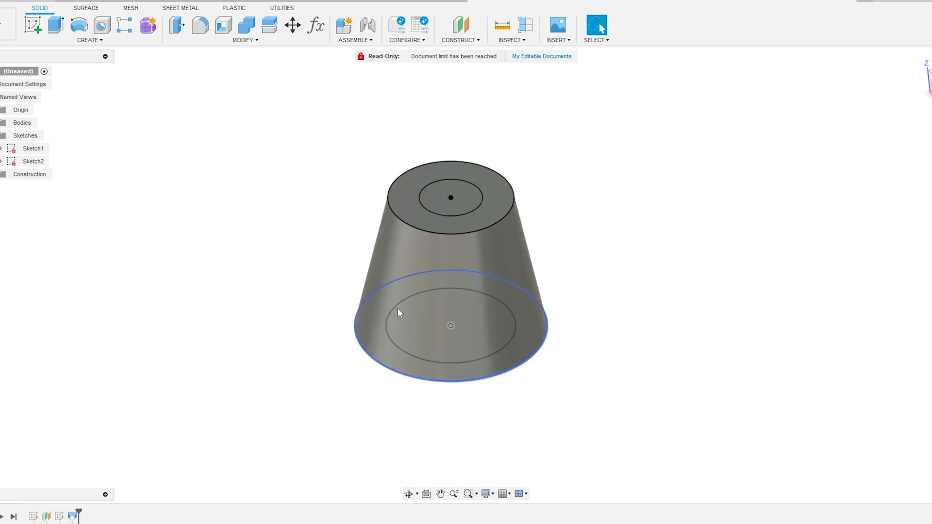
pyautogui.click(450, 197)
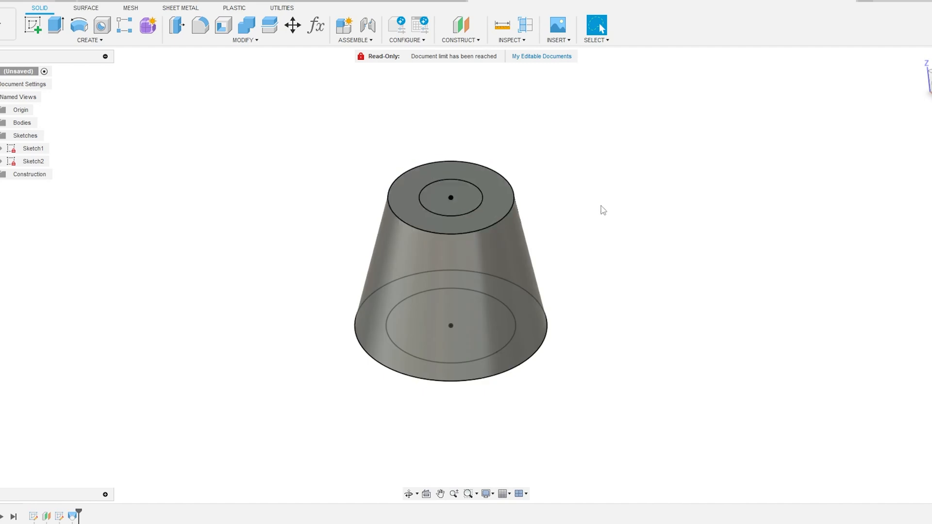
pyautogui.click(89, 25)
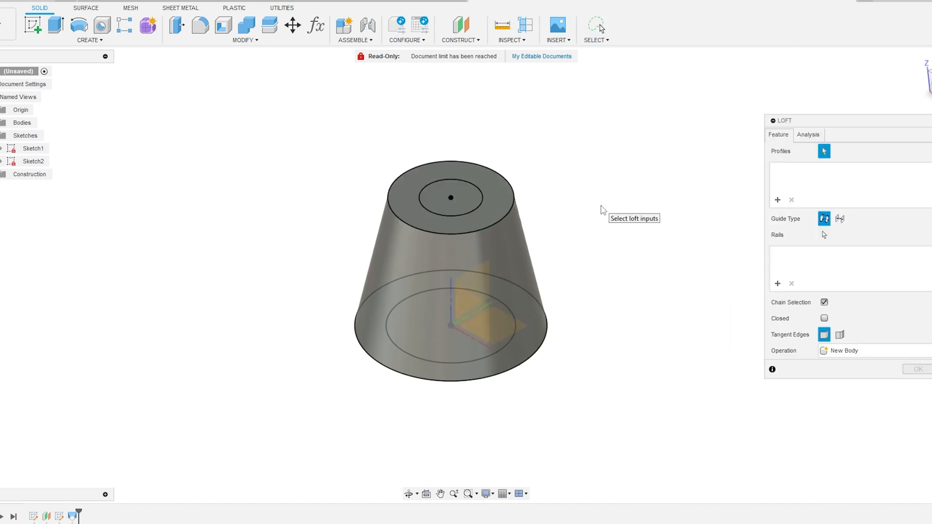
# Loft-cut between the top and bottom inner circles to hollow the body
pyautogui.click(450, 326)
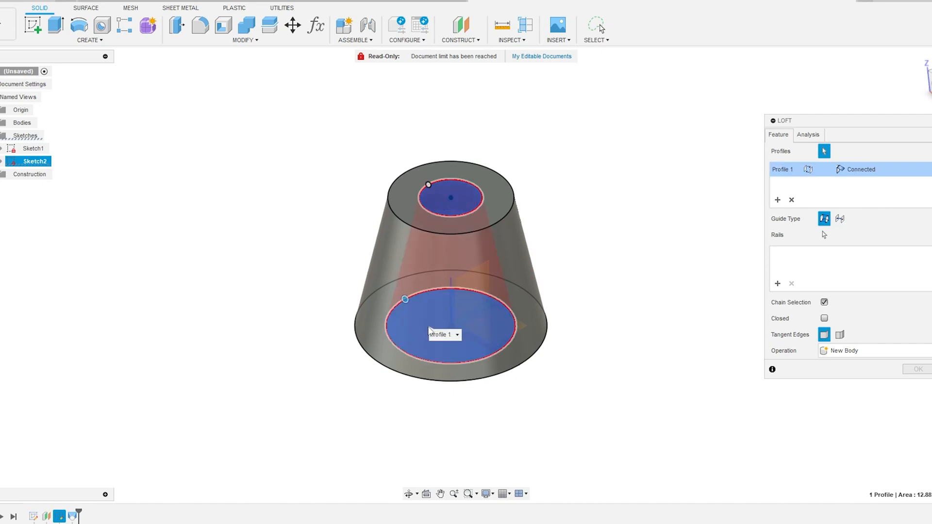
pyautogui.click(450, 197)
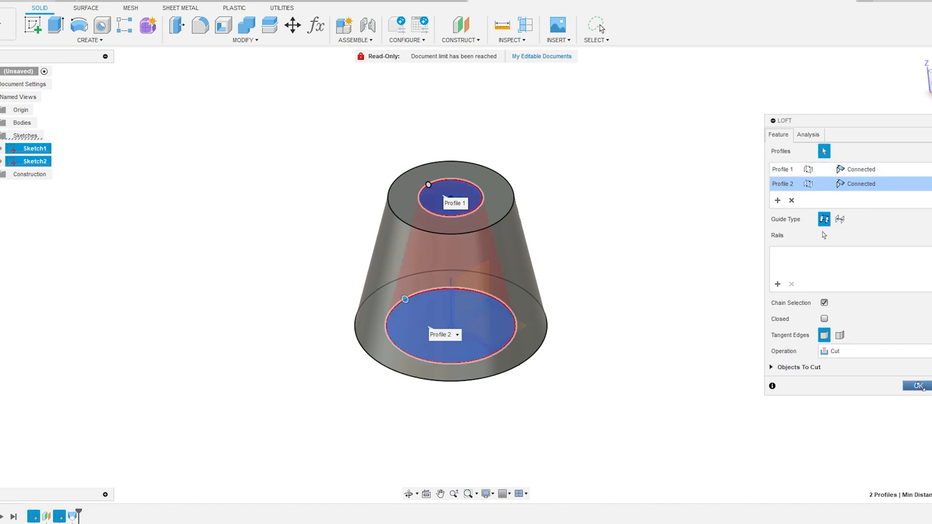
pyautogui.moveTo(648, 354)
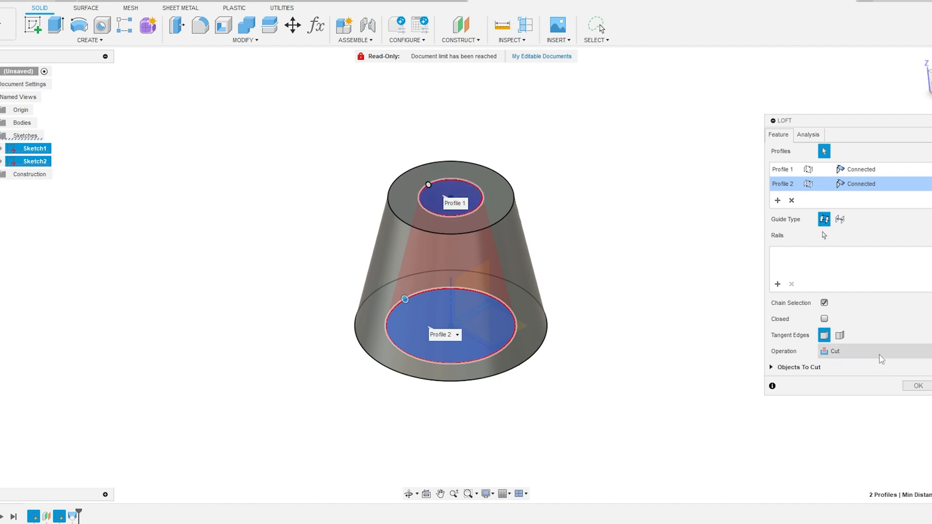
pyautogui.moveTo(636, 344)
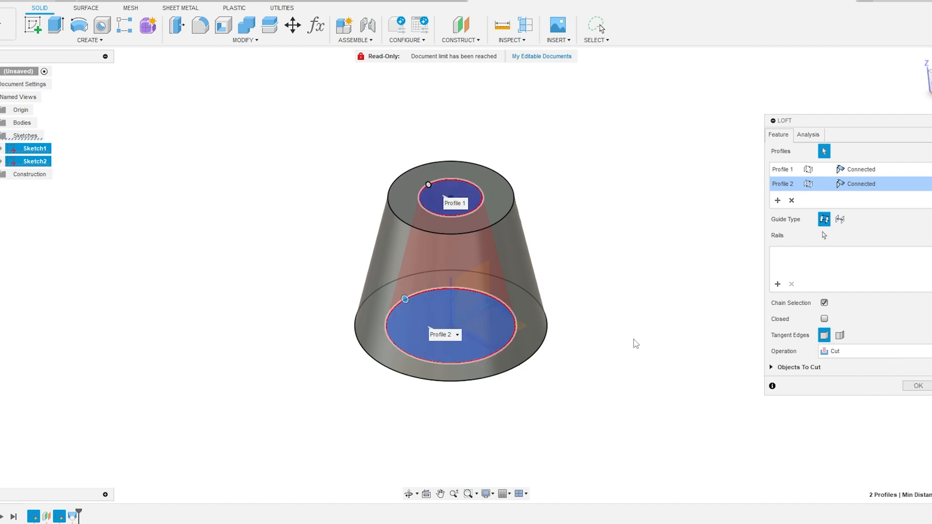
pyautogui.click(918, 385)
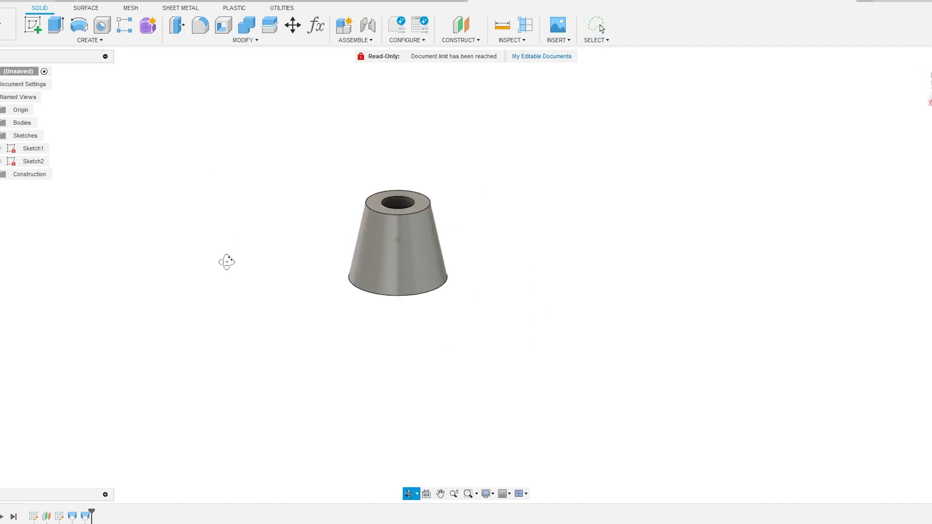
pyautogui.write('fa')
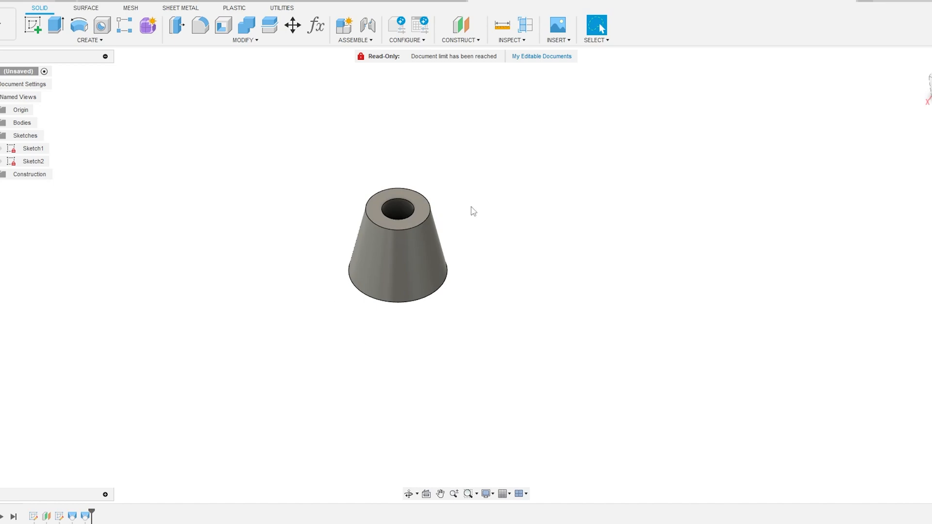
pyautogui.moveTo(549, 255)
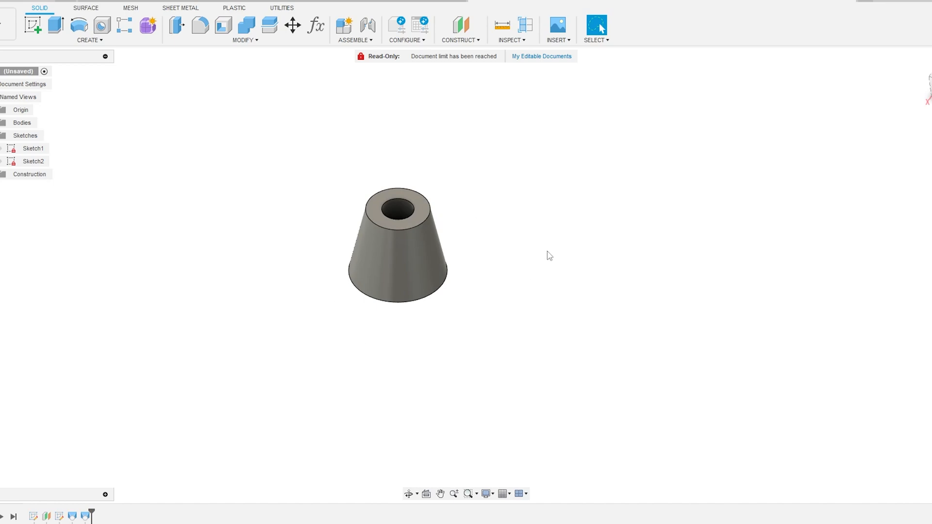
pyautogui.write('face')
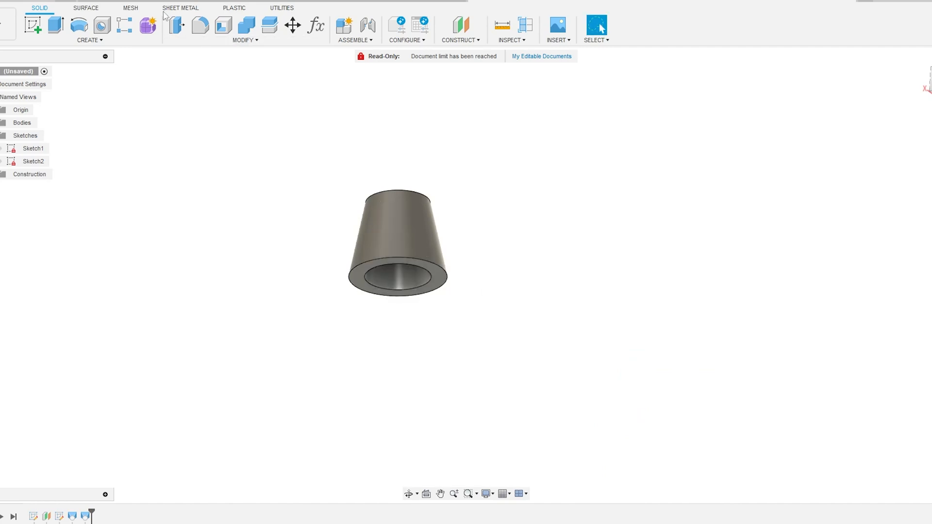
pyautogui.click(316, 26)
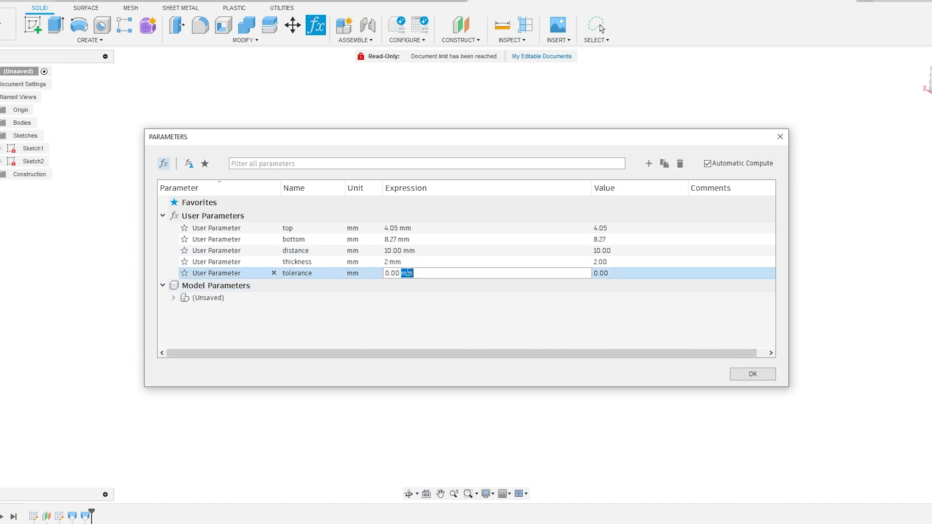
# Set the tolerance parameter to 0.05 mm and close the parameter table
pyautogui.write('0.05')
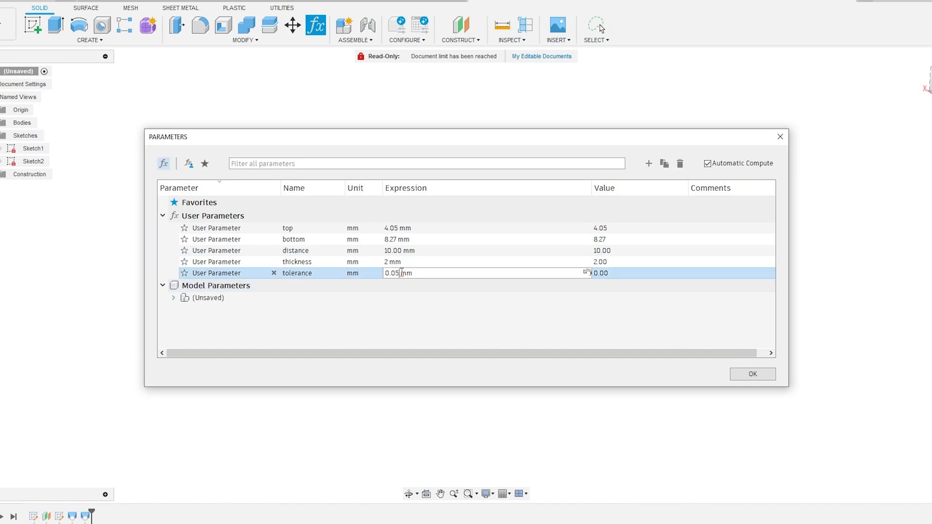
pyautogui.click(752, 374)
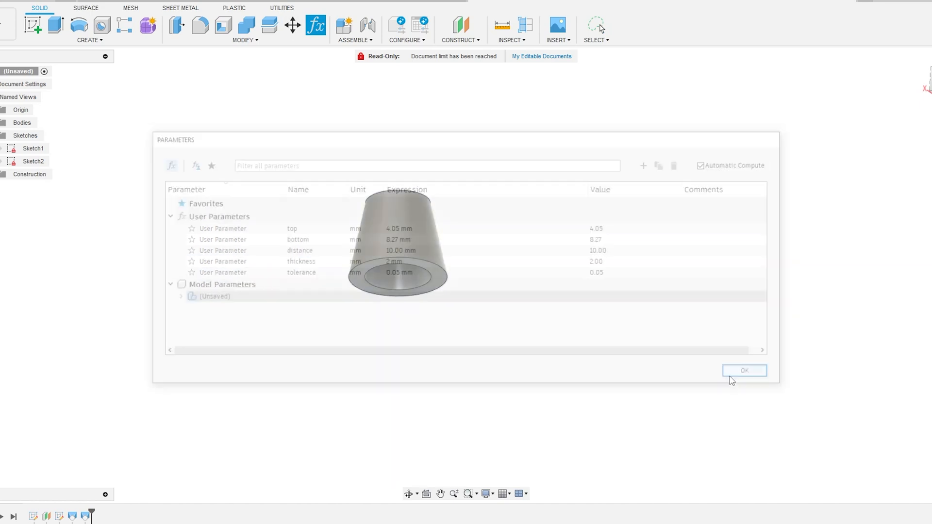
pyautogui.click(744, 370)
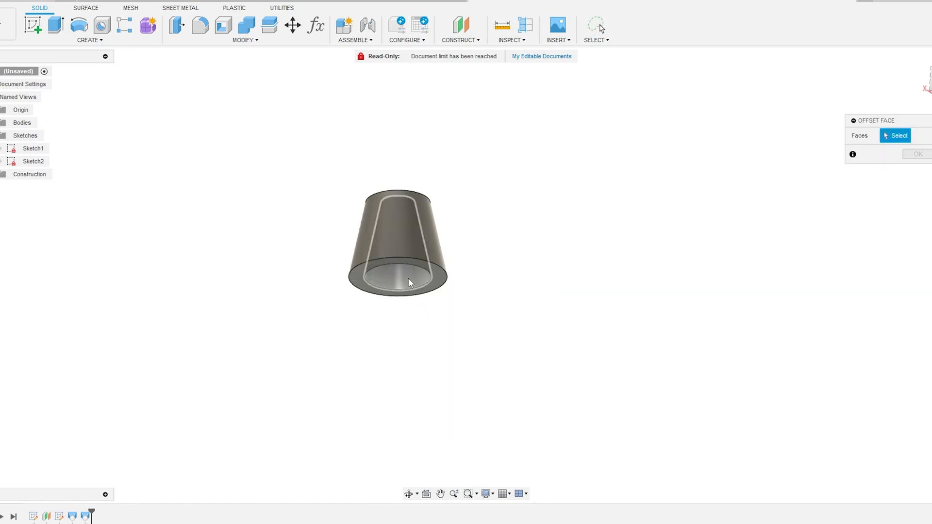
# Select the sleeve's inner bore face as the face to offset
pyautogui.click(404, 279)
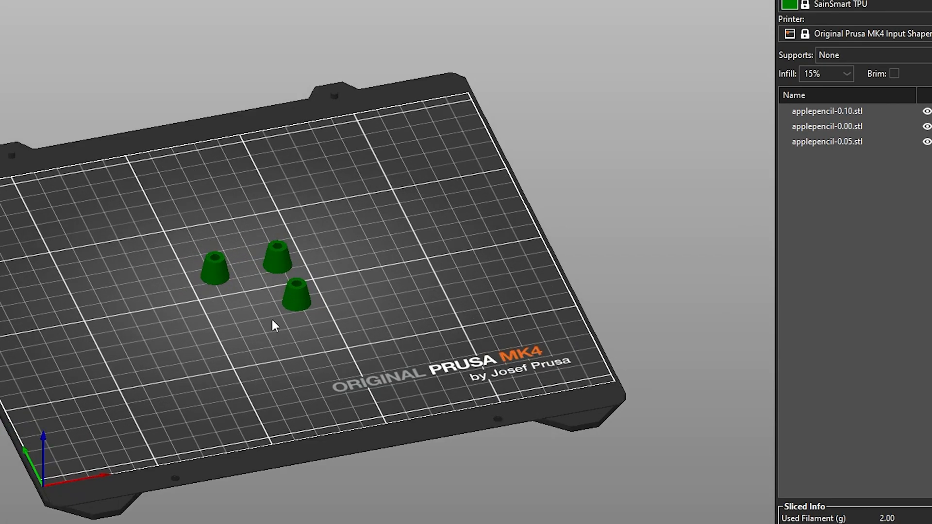
pyautogui.scroll(-3)
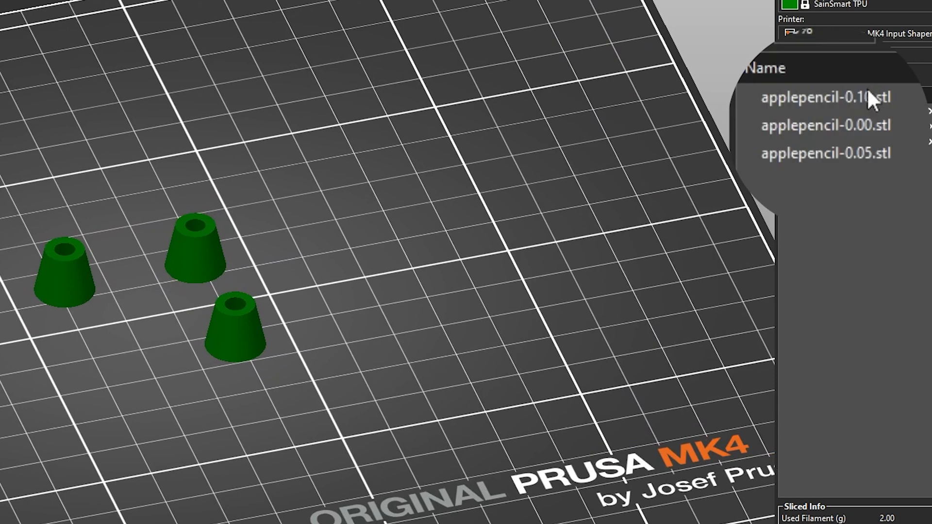
pyautogui.click(826, 152)
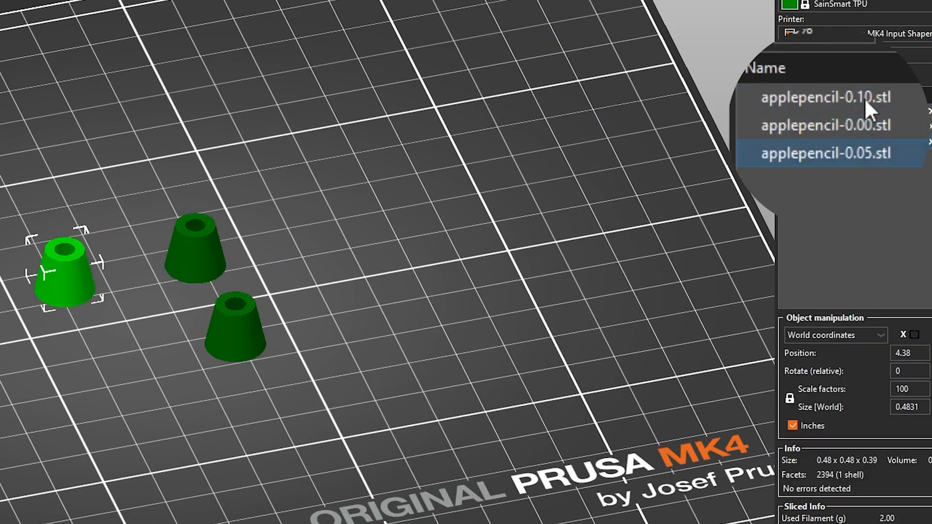
pyautogui.moveTo(869, 141)
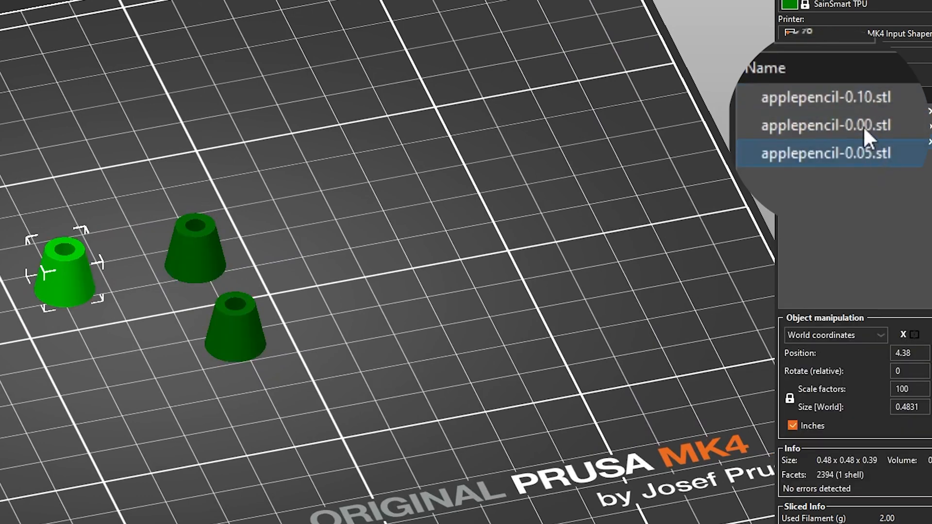
pyautogui.click(825, 125)
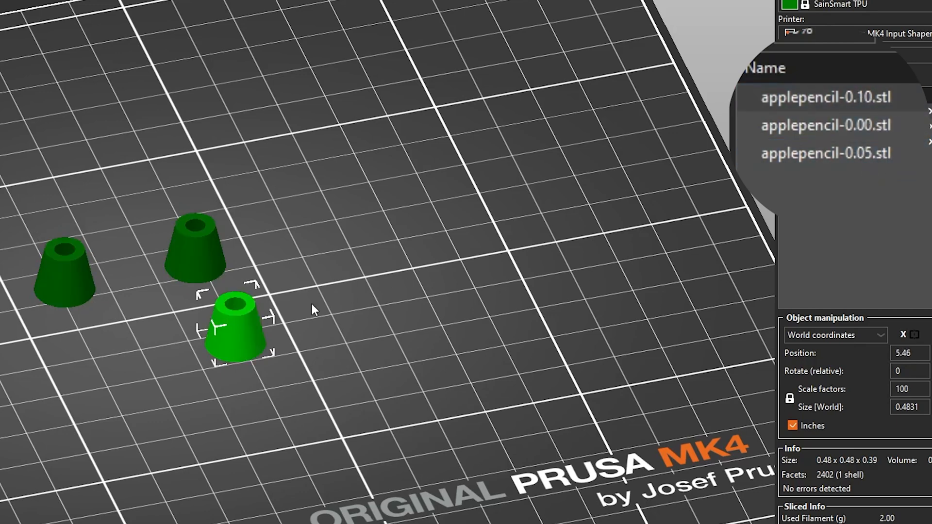
pyautogui.moveTo(820, 221)
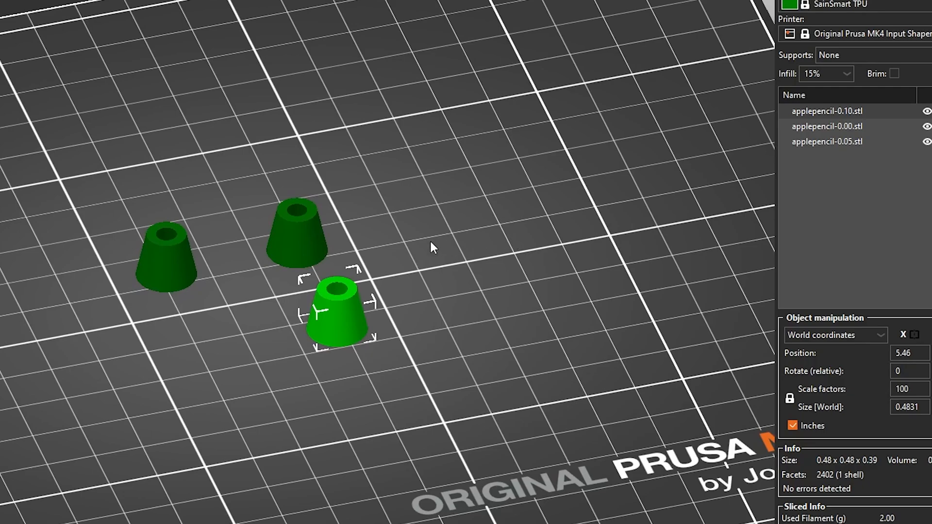
pyautogui.moveTo(417, 238); pyautogui.dragTo(393, 226)
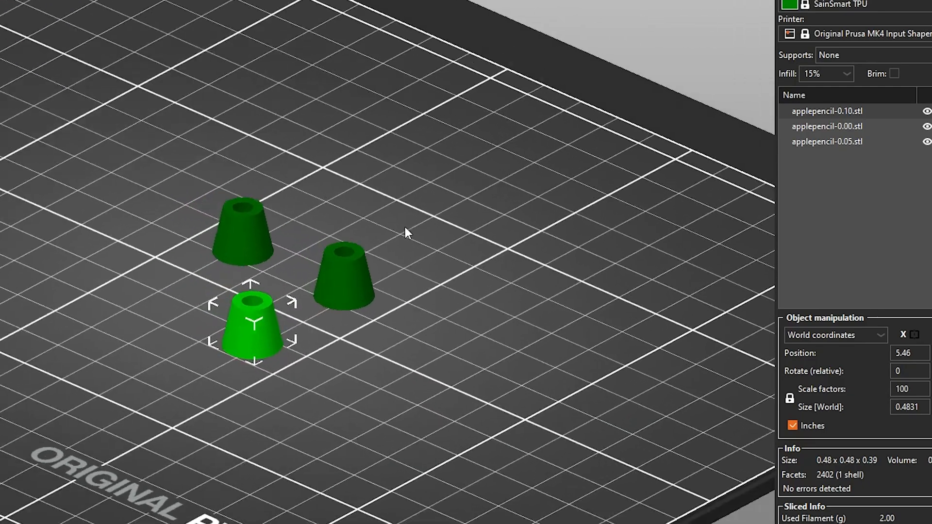